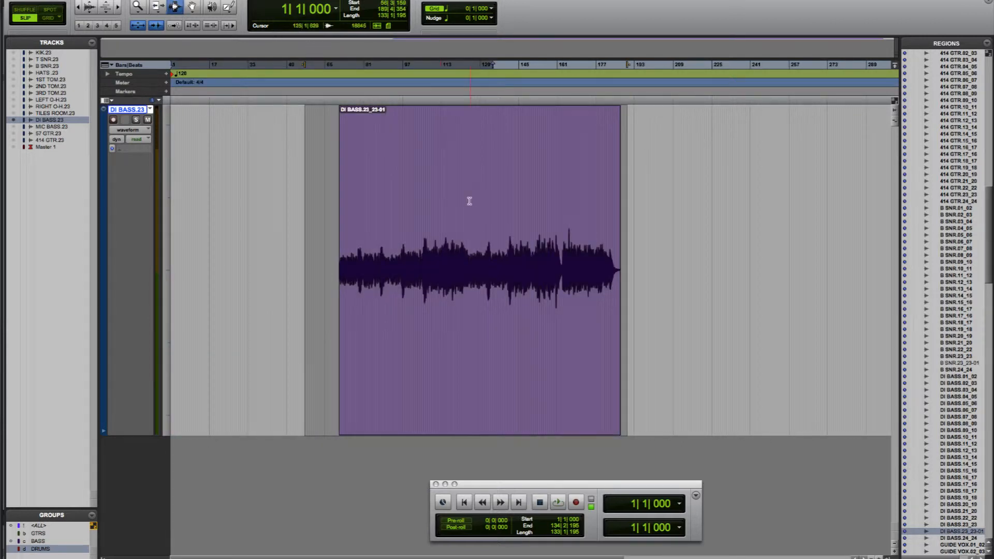
Select the middle of the DI bass region with the Selector and clear it
{"action": "left_click", "coordinate": [462, 218]}
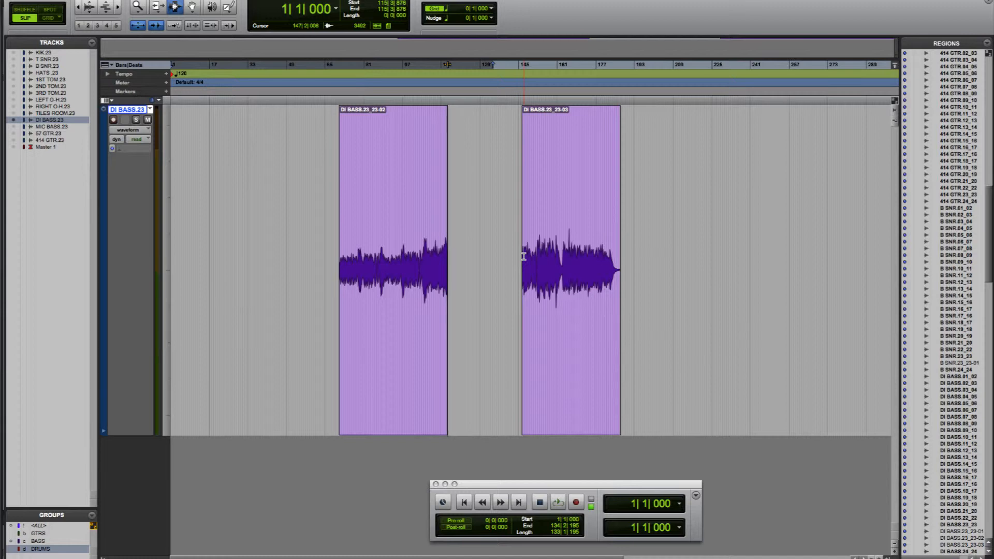
Undo the cleared middle section and the trim-to-selection, restoring the full DI bass region
{"action": "key", "text": "cmd+z"}
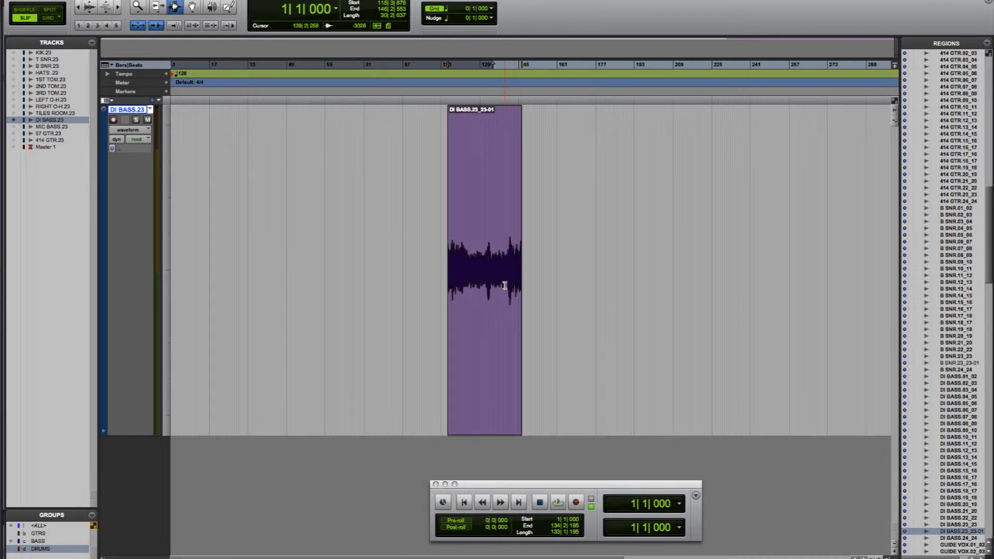
{"action": "key", "text": "cmd+z"}
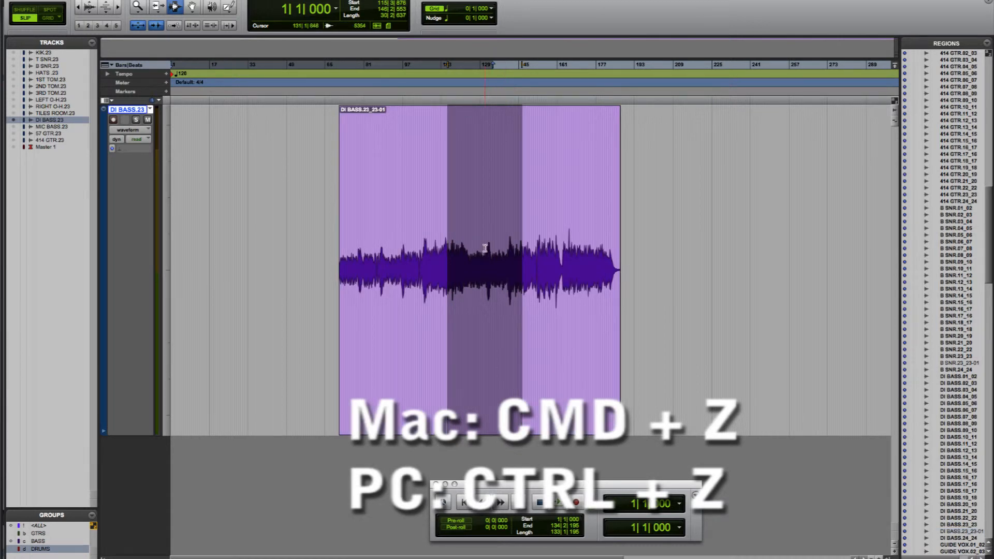
{"action": "key", "text": "cmd+z"}
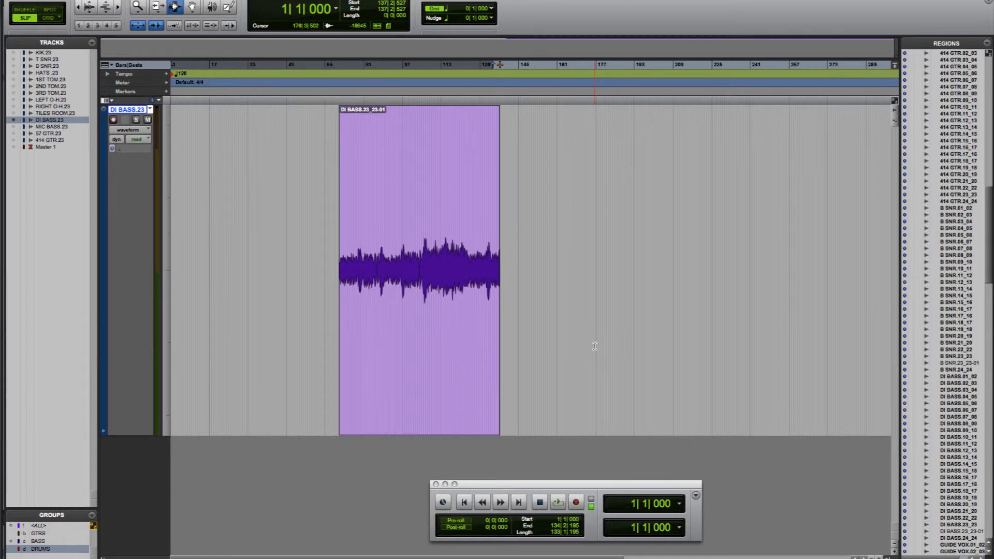
Undo the trim so the DI bass region returns to full length
{"action": "key", "text": "cmd+z"}
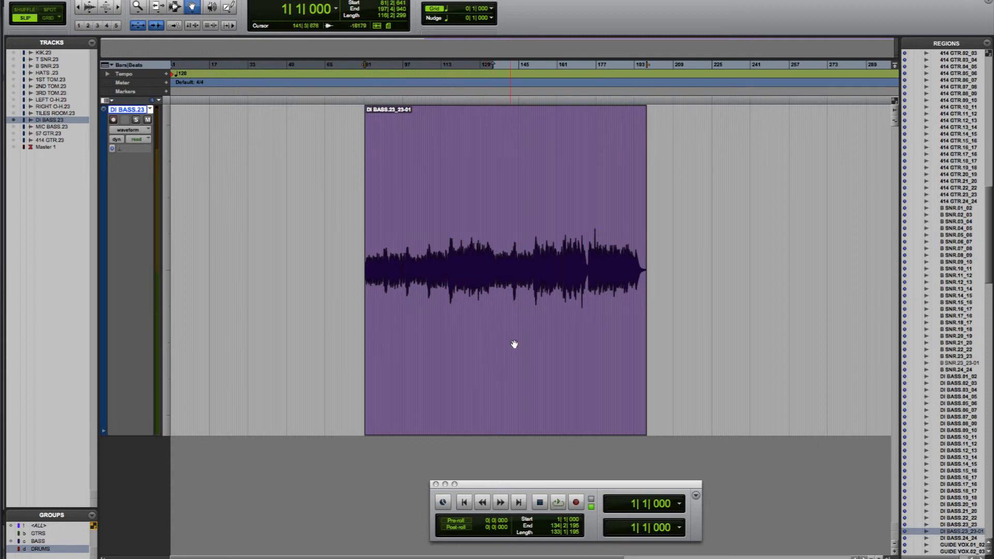
{"action": "mouse_move", "coordinate": [496, 331]}
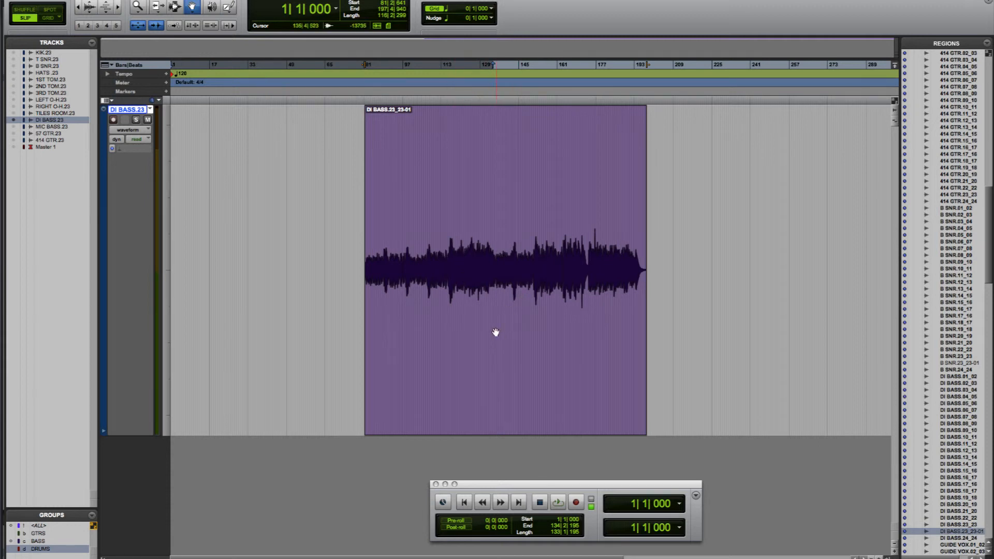